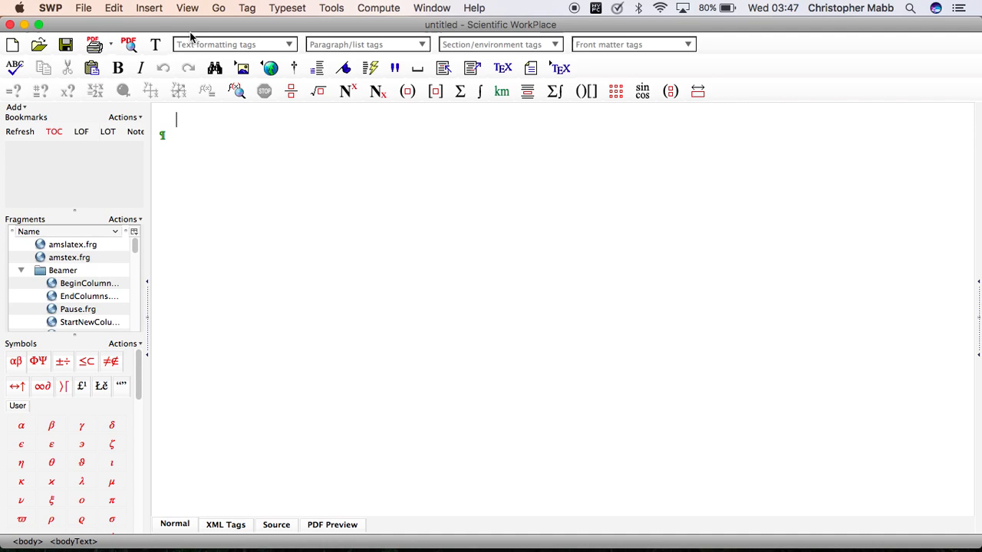
# Start a new document from the Articles > AIP--Similar shell
pyautogui.click(83, 8)
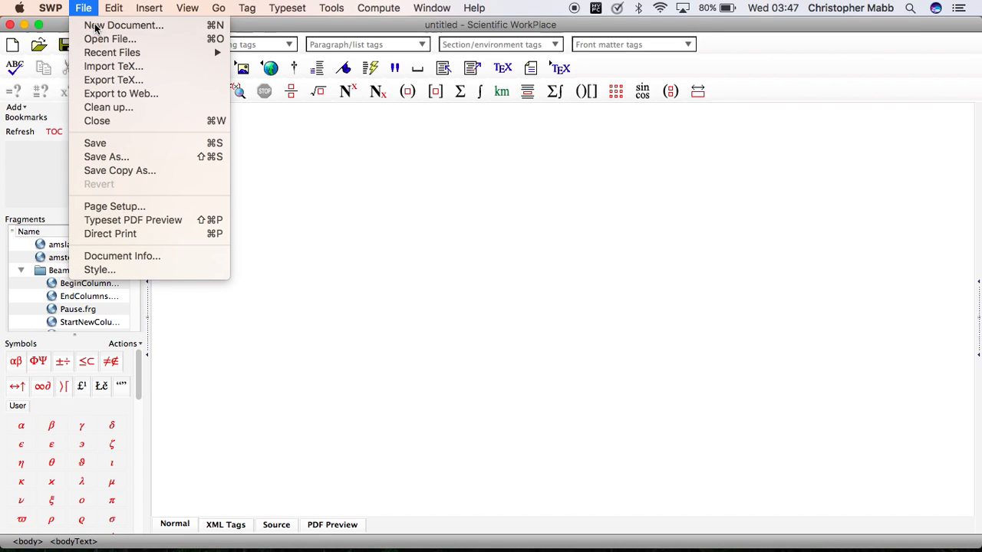
pyautogui.click(124, 24)
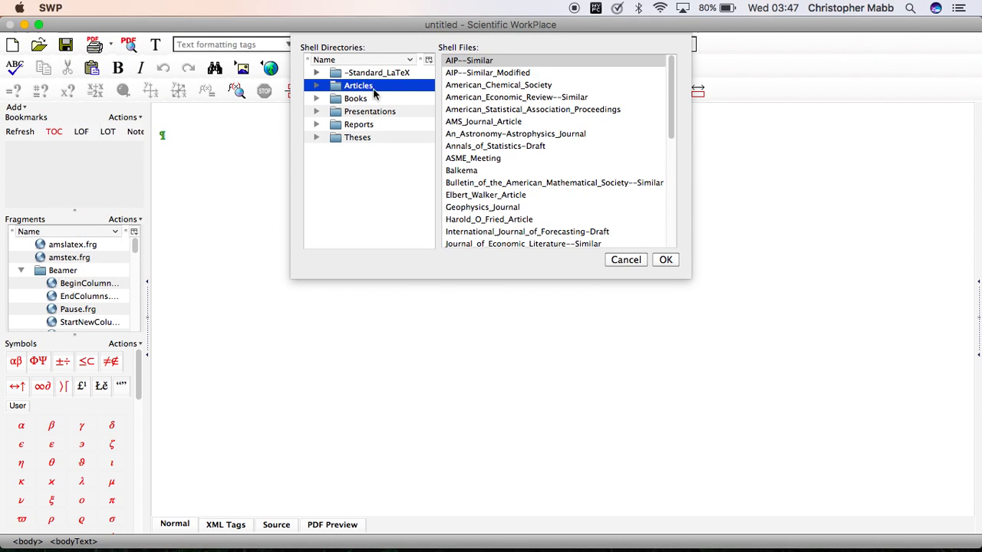
pyautogui.click(469, 60)
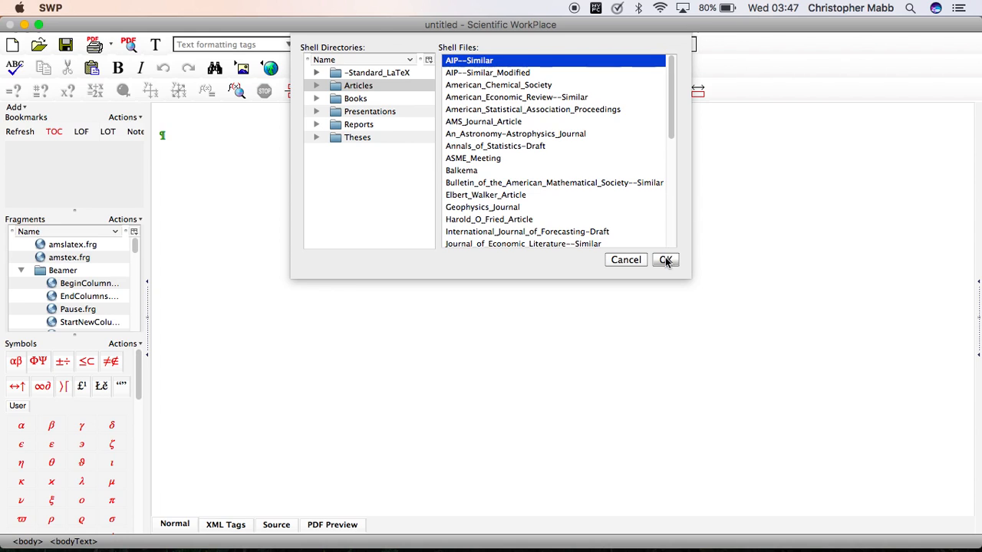
pyautogui.click(664, 259)
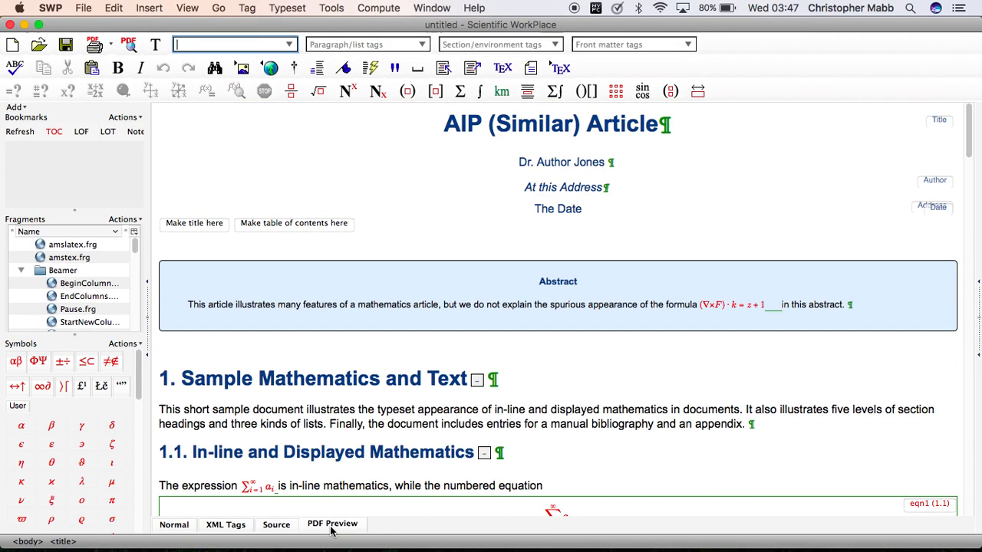
# Typeset the new article into its PDF preview
pyautogui.click(331, 525)
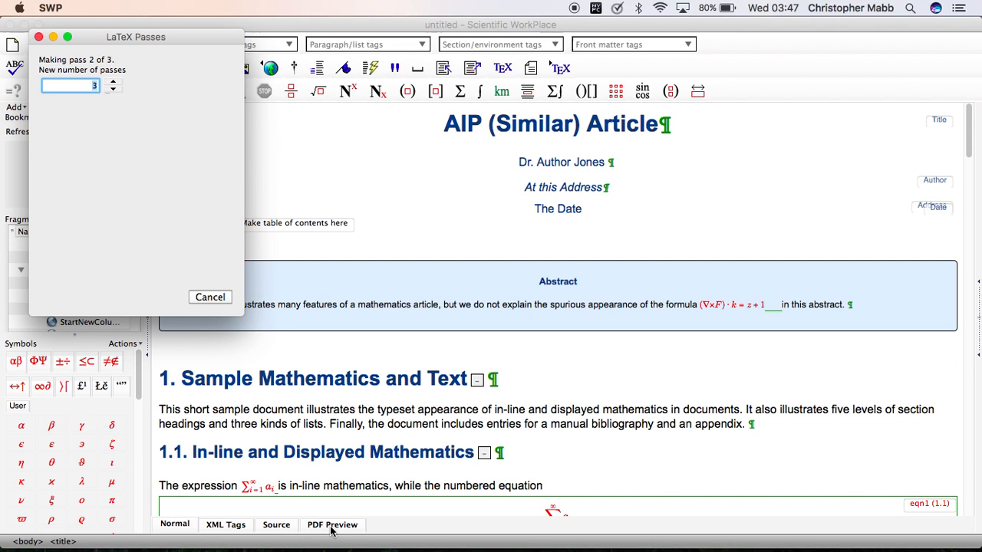
pyautogui.click(331, 525)
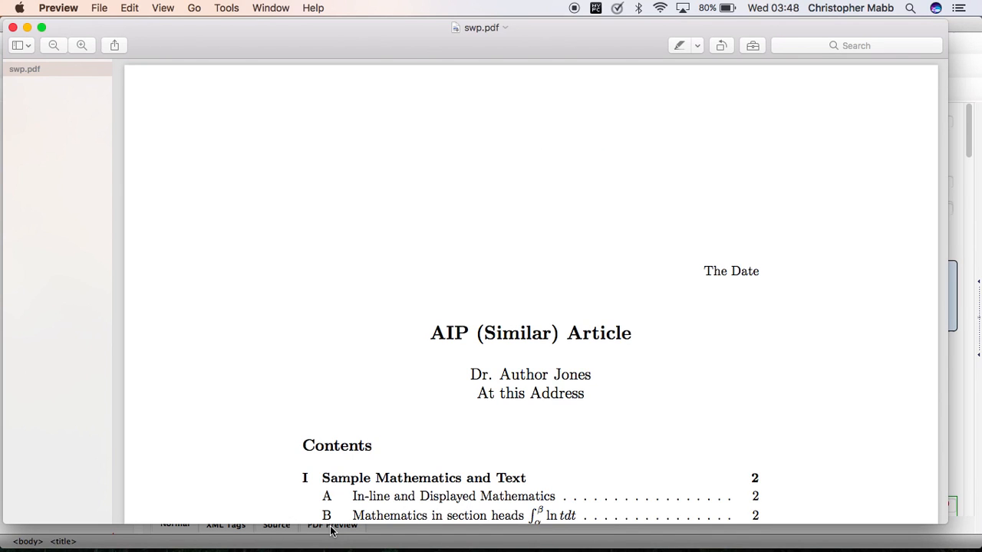
pyautogui.click(54, 46)
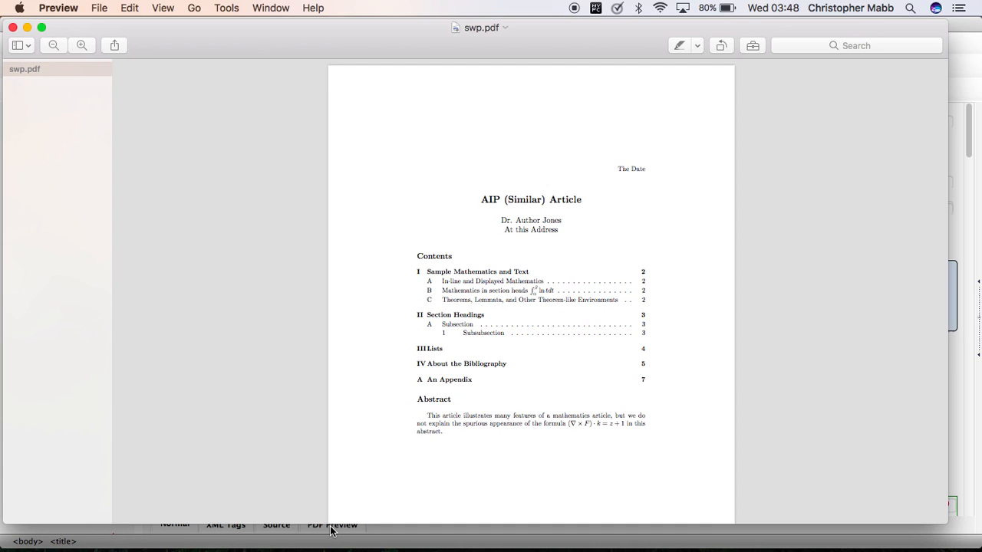
pyautogui.scroll(-3)
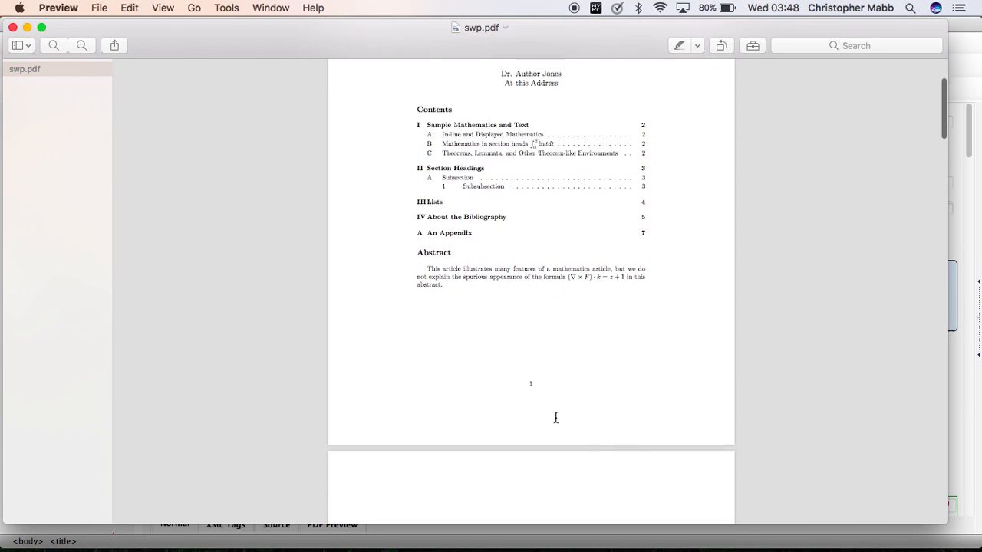
pyautogui.scroll(-3)
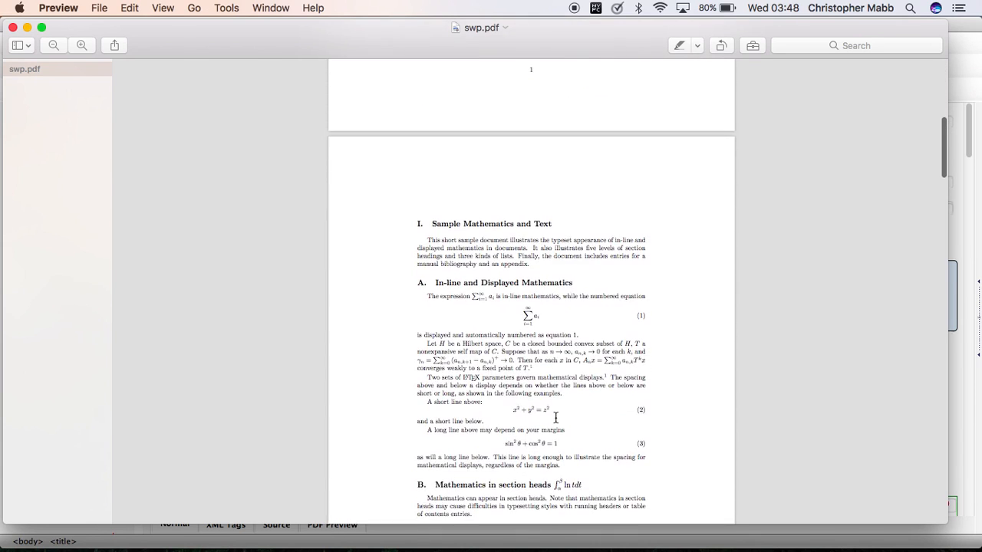
pyautogui.scroll(-3)
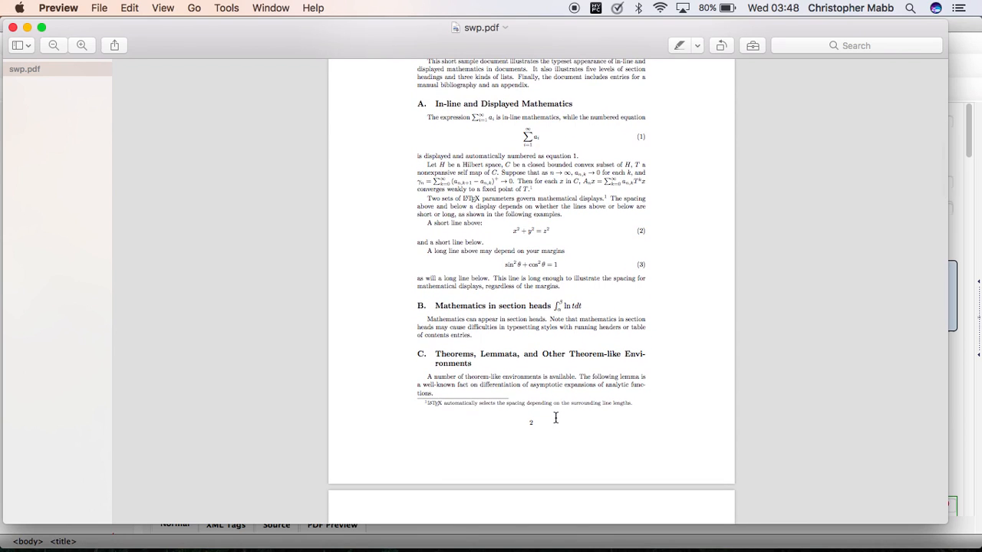
pyautogui.scroll(-3)
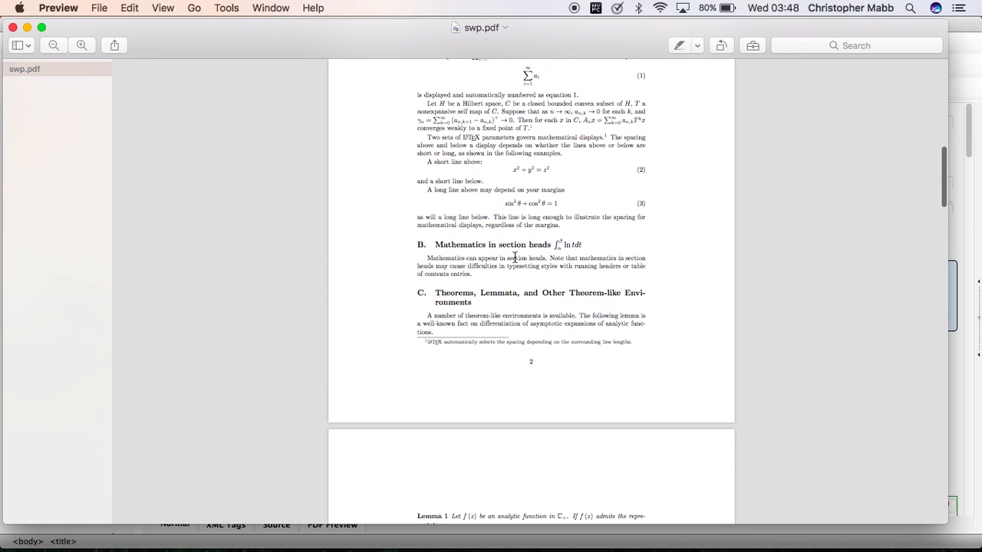
pyautogui.moveTo(482, 292)
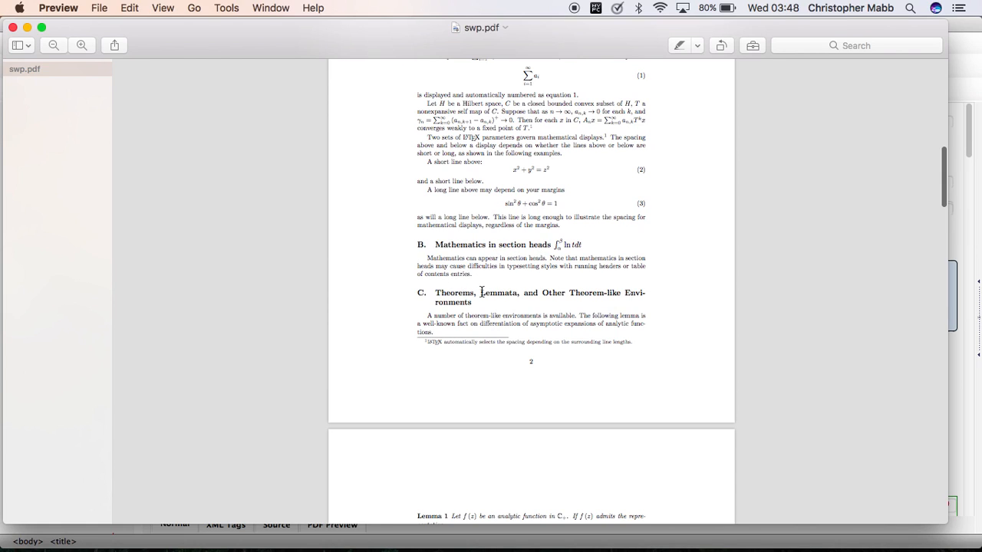
pyautogui.moveTo(571, 284)
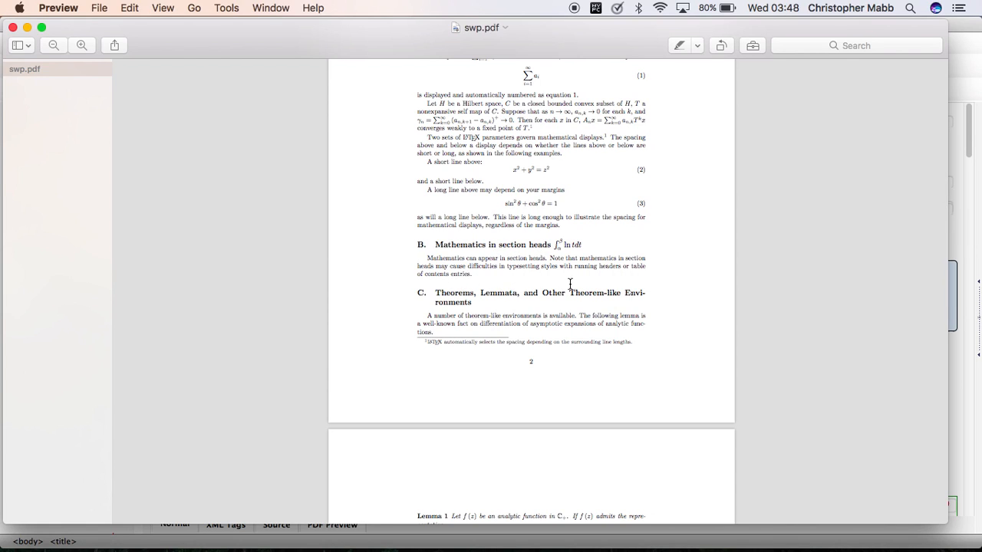
pyautogui.scroll(-3)
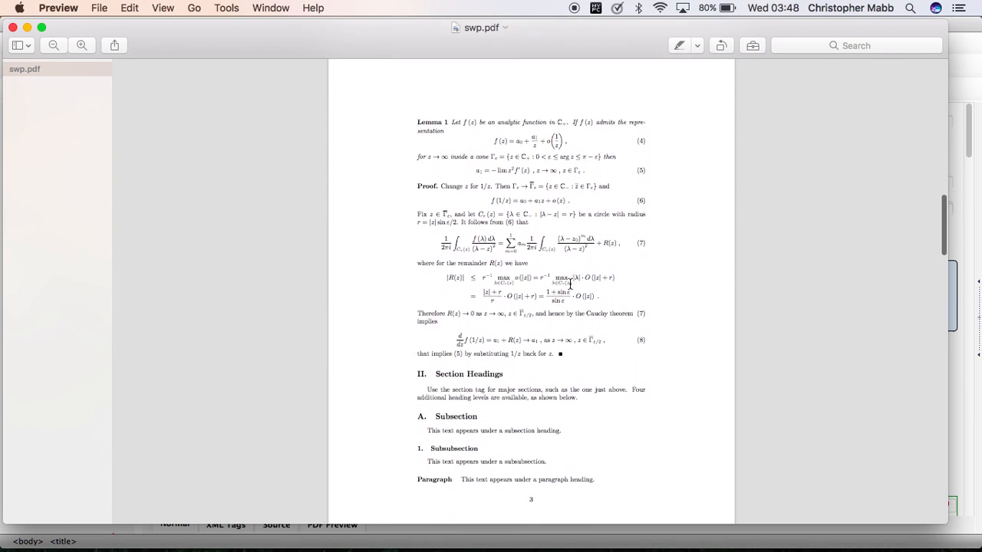
pyautogui.scroll(-3)
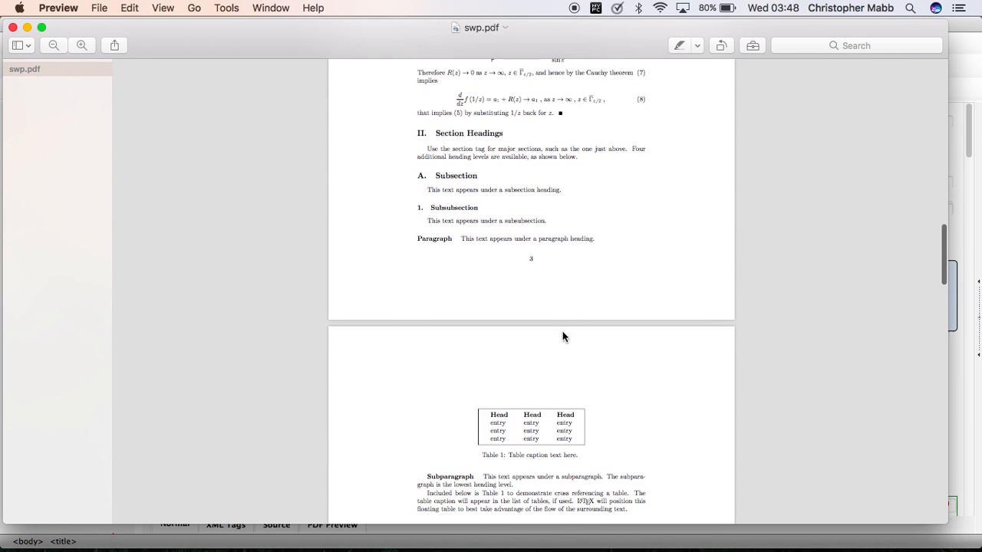
pyautogui.moveTo(534, 420)
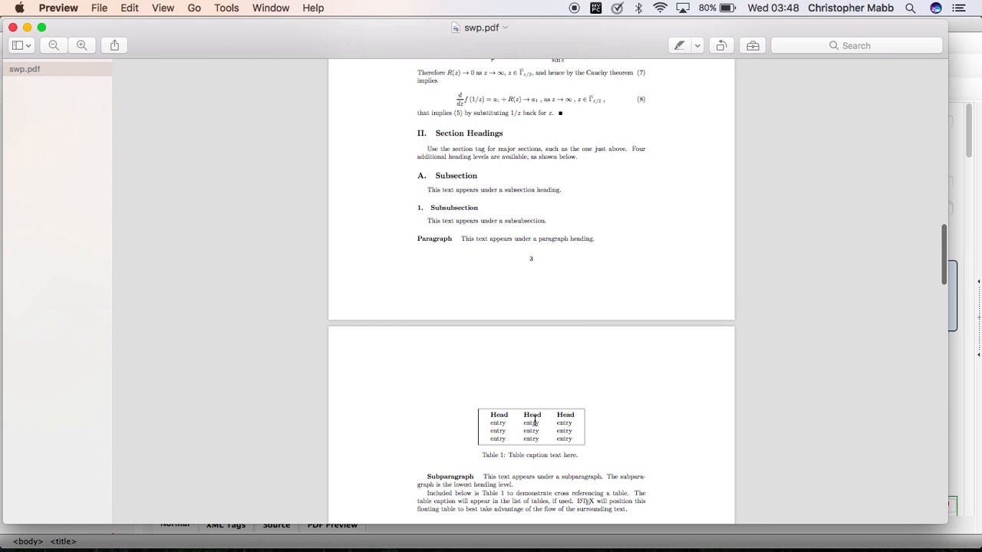
pyautogui.moveTo(600, 240)
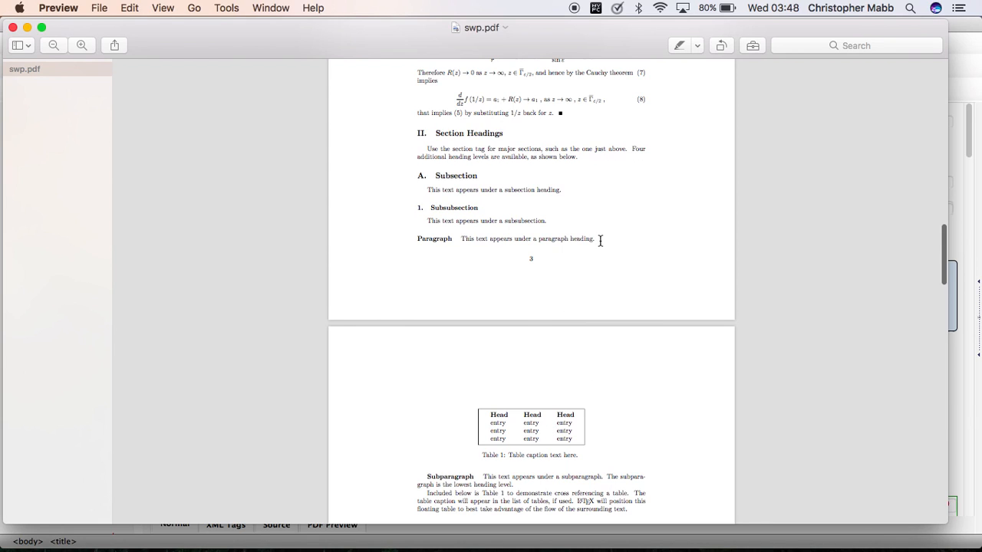
pyautogui.moveTo(613, 238)
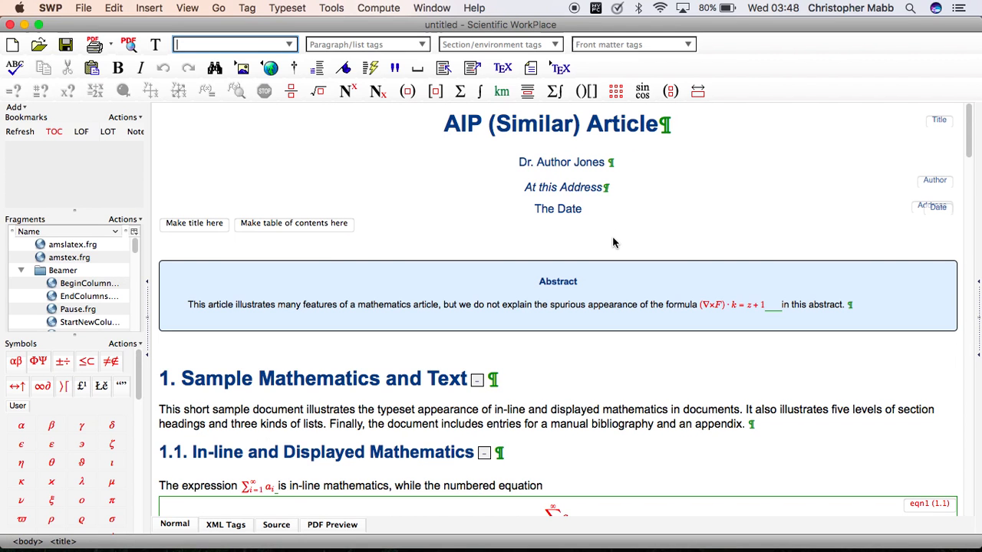
# Scroll to section 1.2 and begin inserting a TeX field after the section-heads paragraph
pyautogui.scroll(-3)
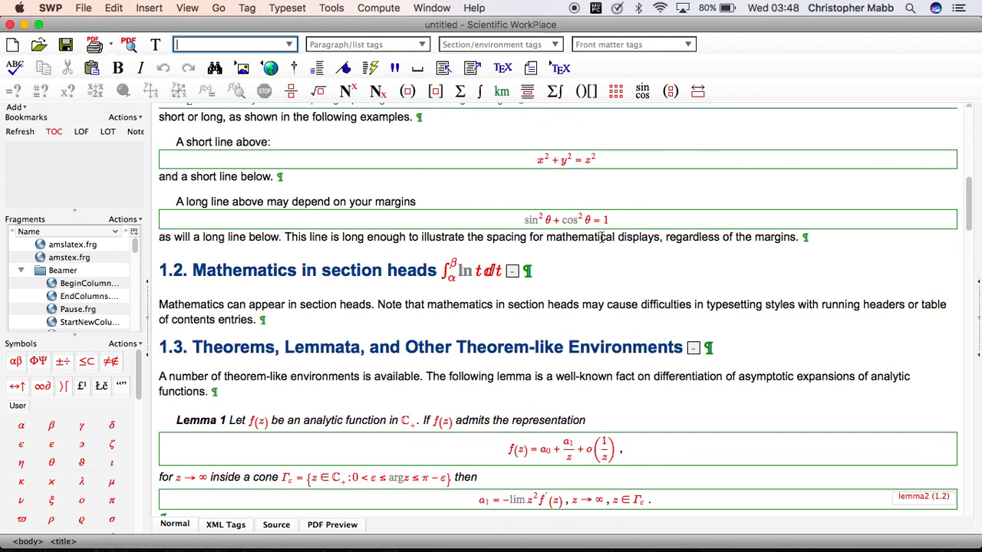
pyautogui.scroll(-3)
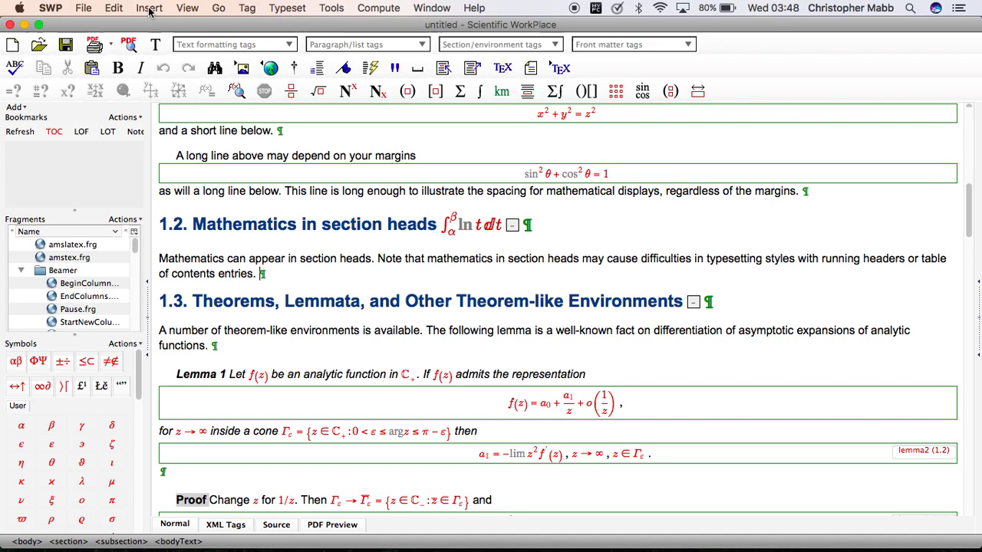
pyautogui.click(147, 8)
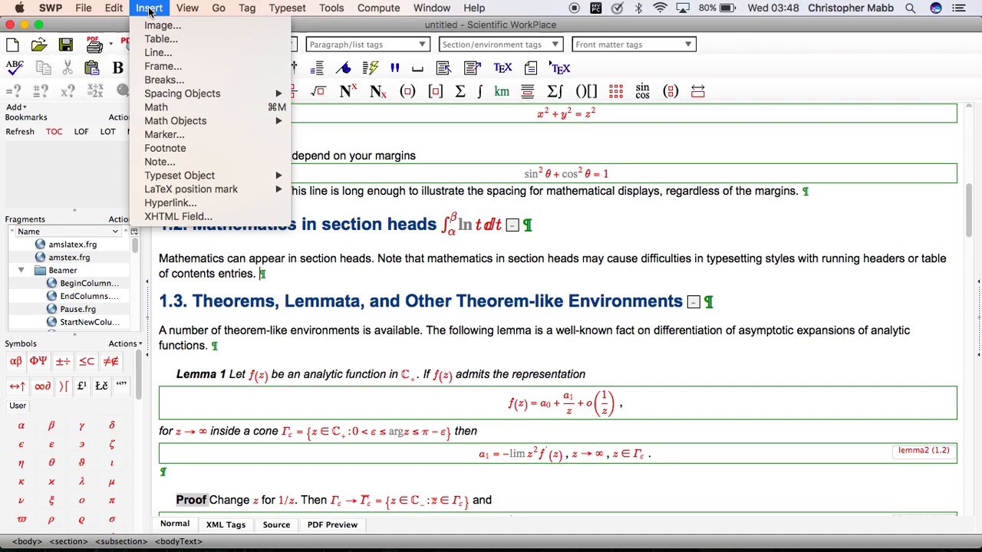
pyautogui.moveTo(179, 175)
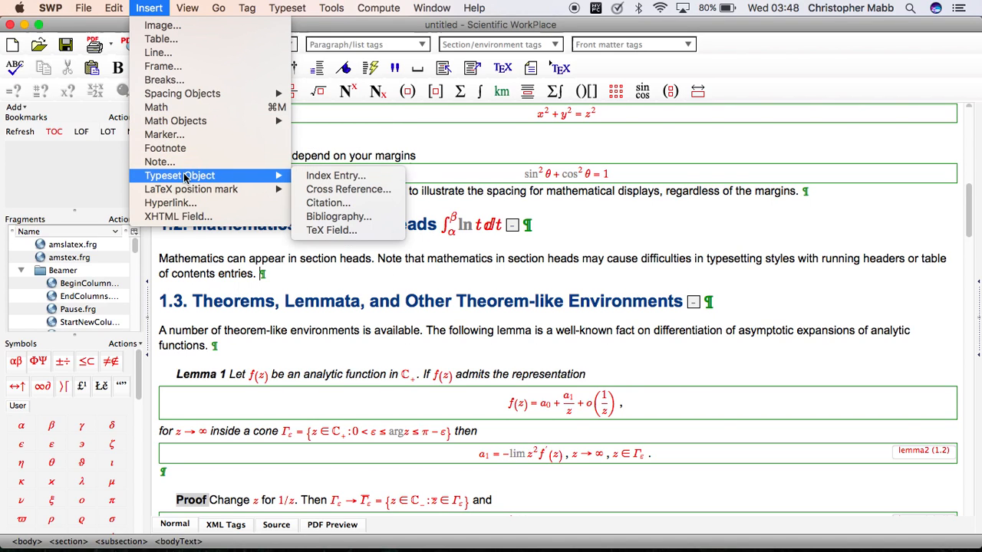
pyautogui.moveTo(331, 230)
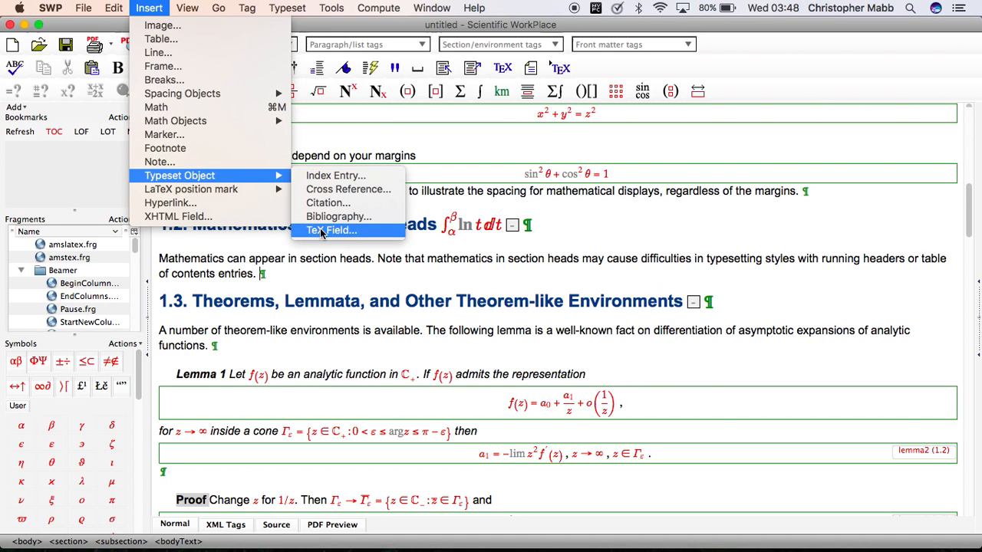
pyautogui.click(332, 230)
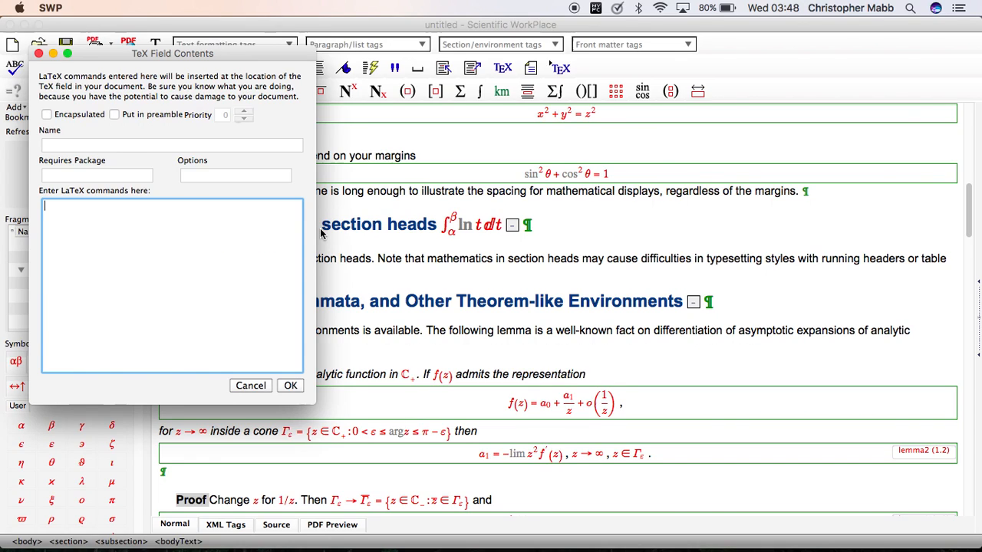
pyautogui.moveTo(246, 224)
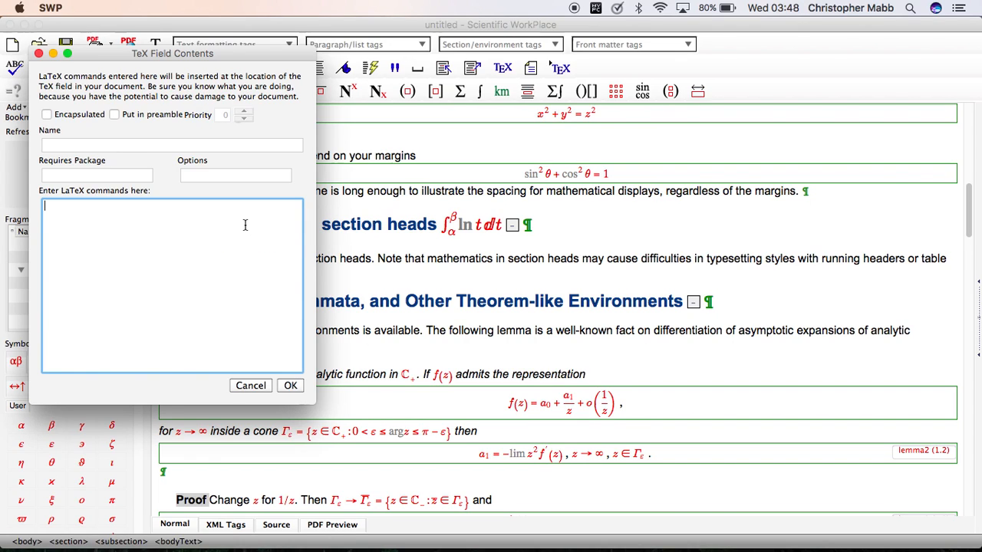
# Enter \begin{landscape} as the field contents and lscape as the required package
pyautogui.write('\\')
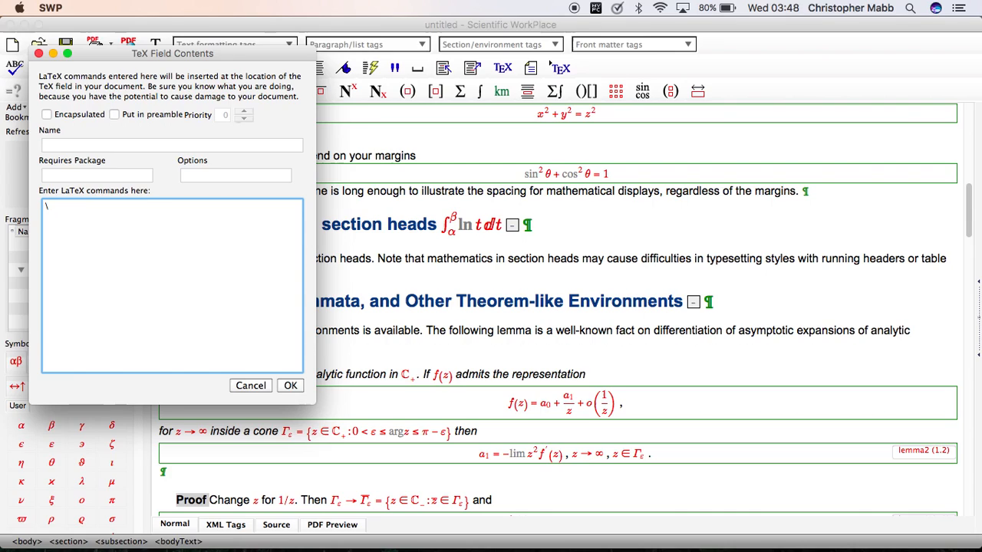
pyautogui.write('begin')
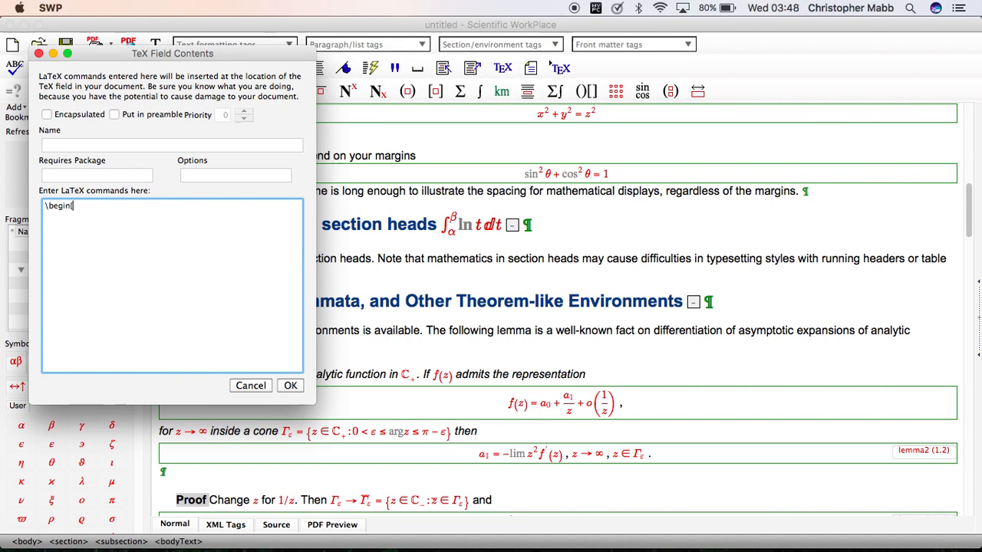
pyautogui.write('{landscape')
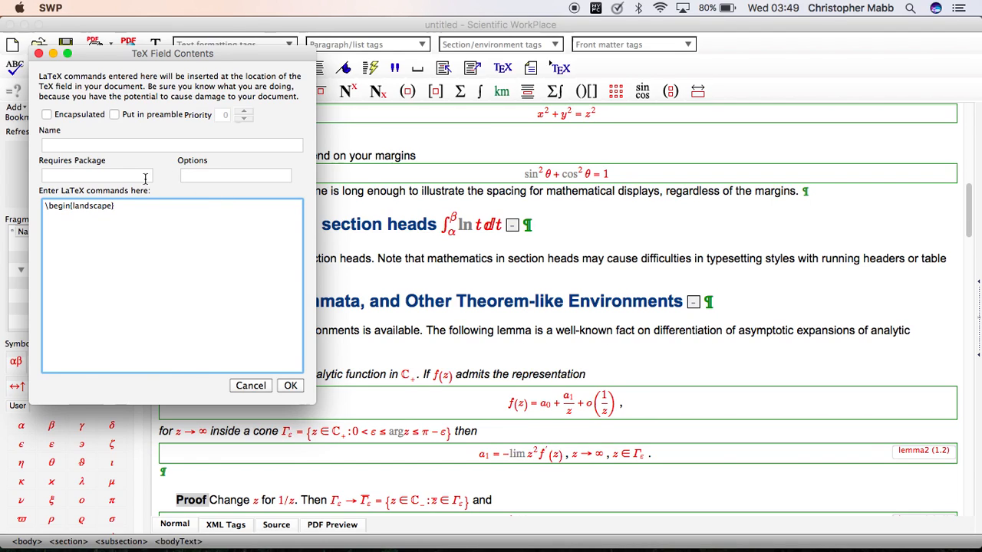
pyautogui.click(97, 175)
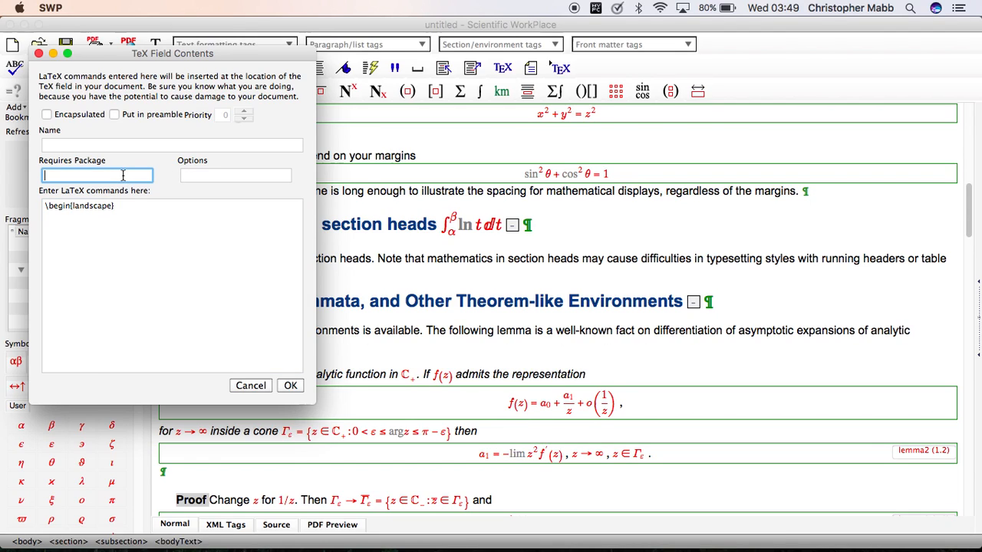
pyautogui.write('scape')
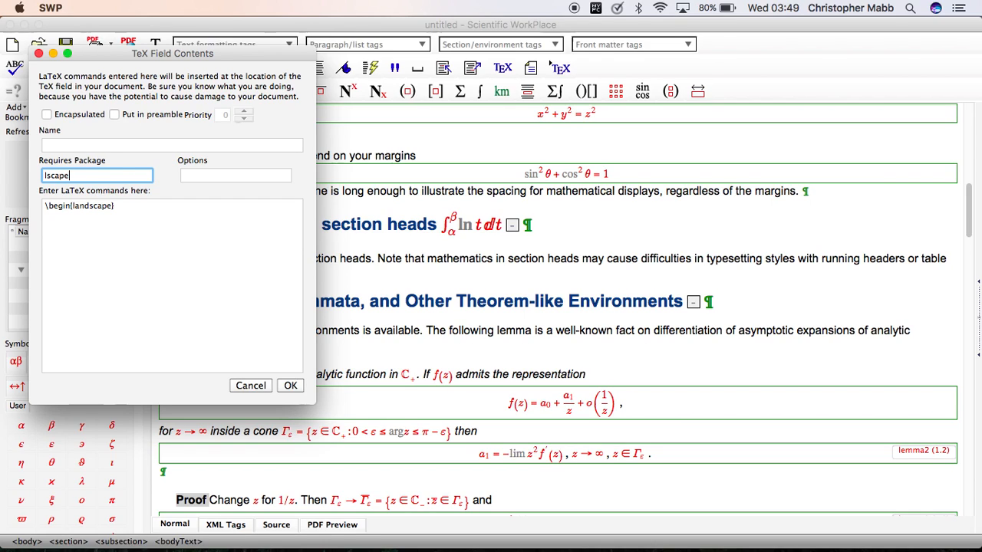
# Name the field Landscape and insert it into the document
pyautogui.click(172, 144)
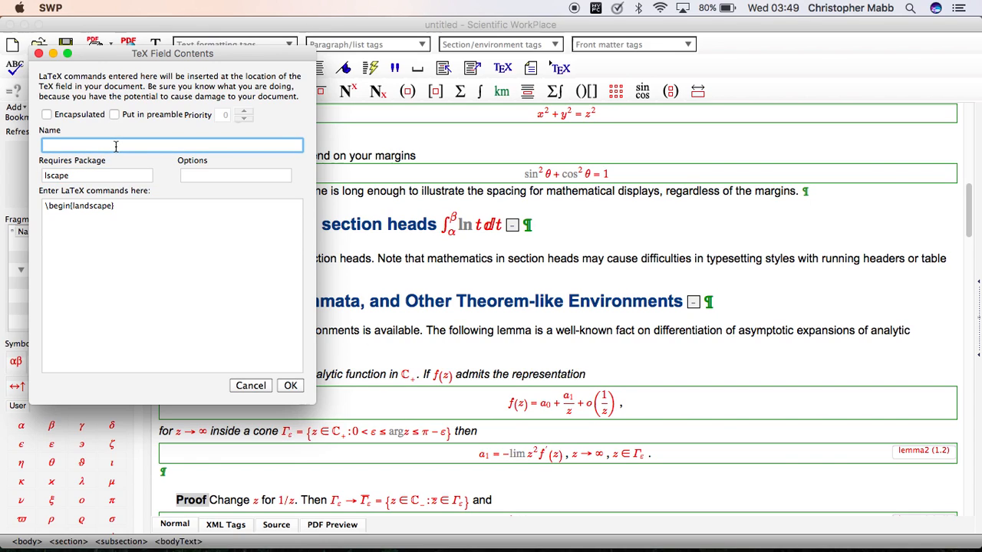
pyautogui.write('Landscape')
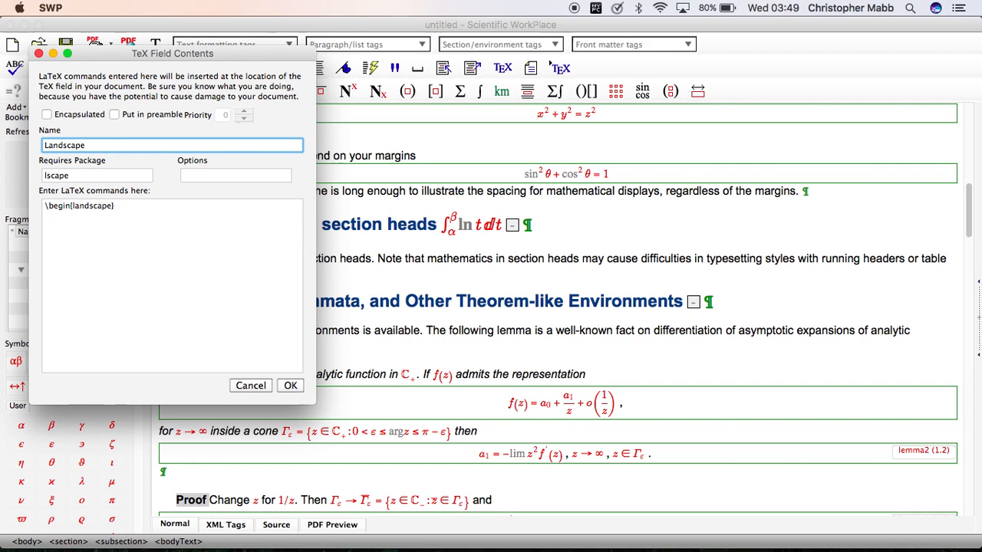
pyautogui.click(290, 385)
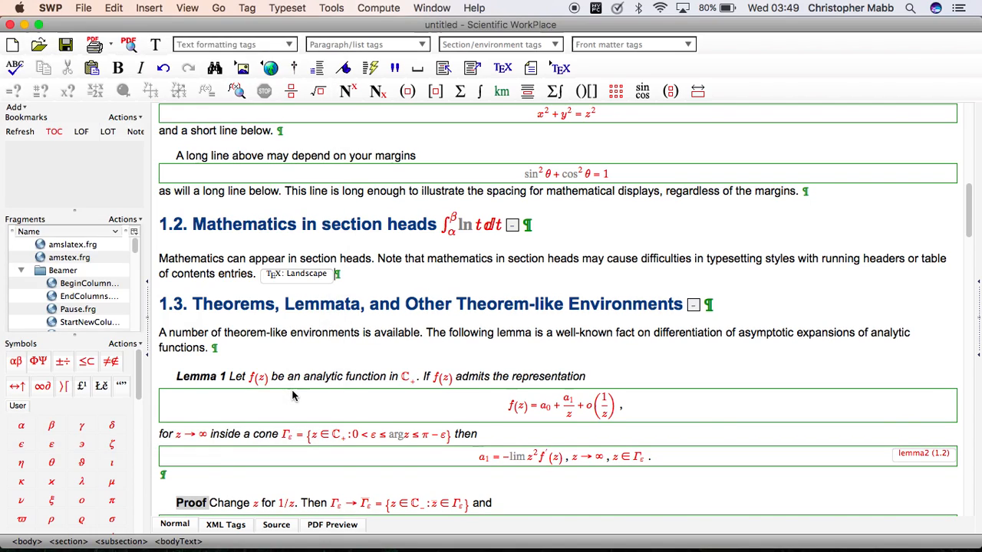
pyautogui.moveTo(396, 366)
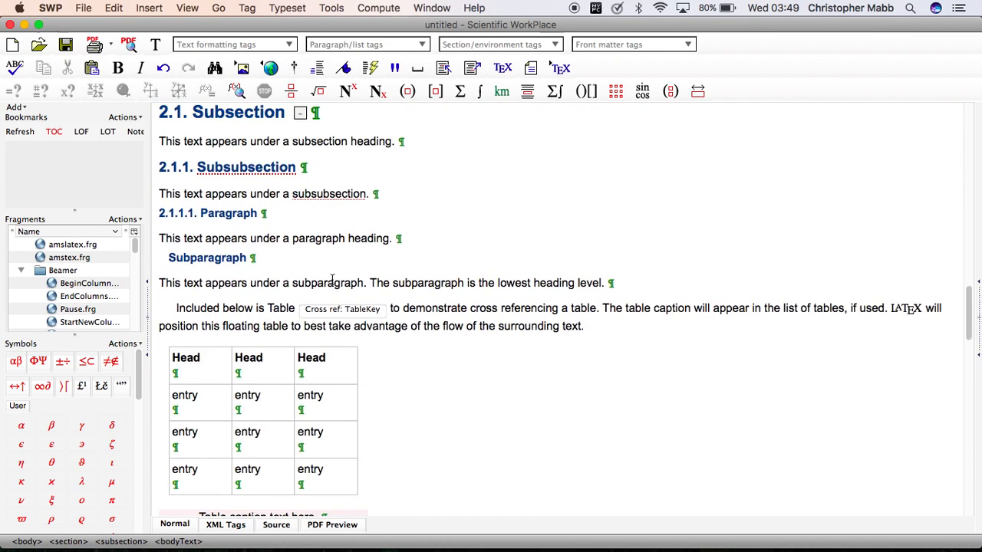
pyautogui.moveTo(371, 258)
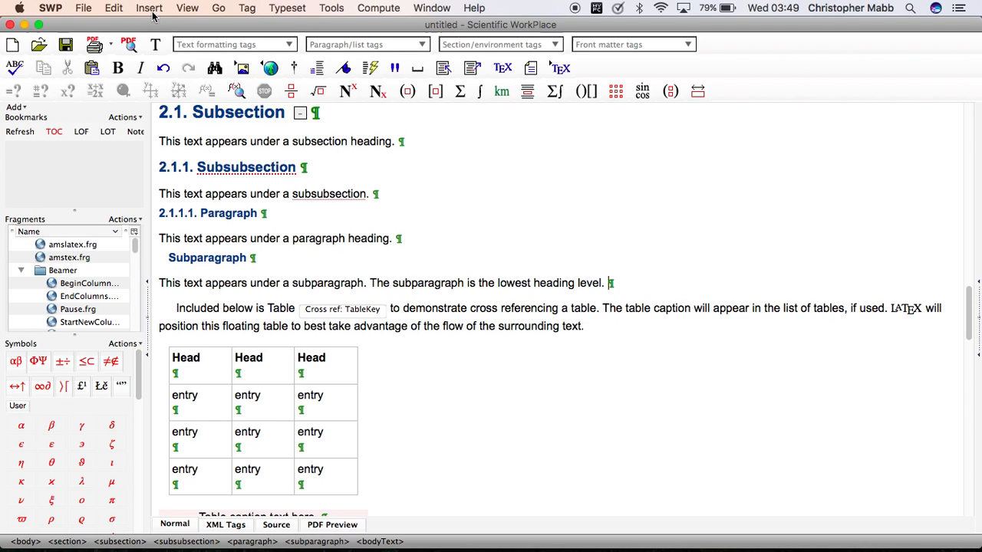
# Start a new TeX field with contents \end{landscape}
pyautogui.click(149, 7)
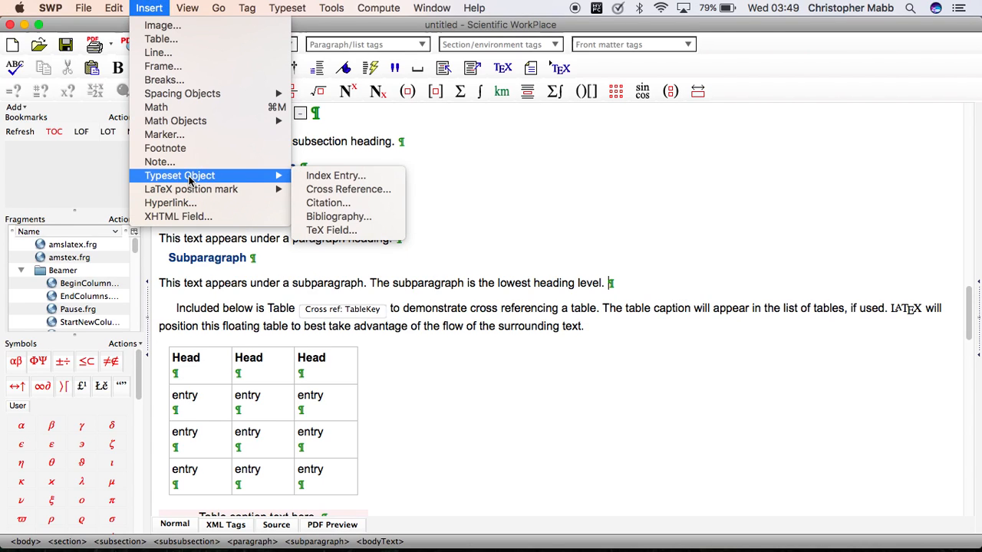
pyautogui.click(331, 230)
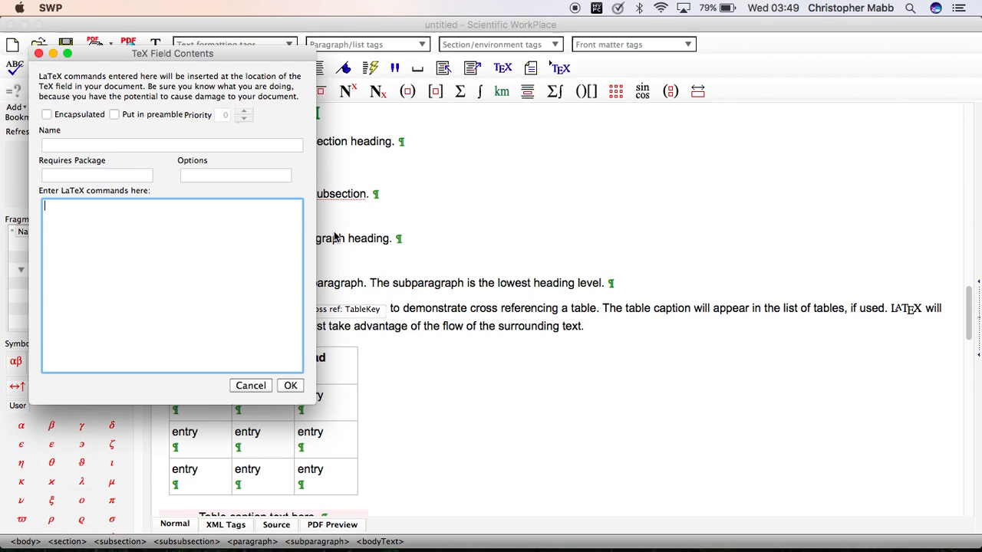
pyautogui.write('\\')
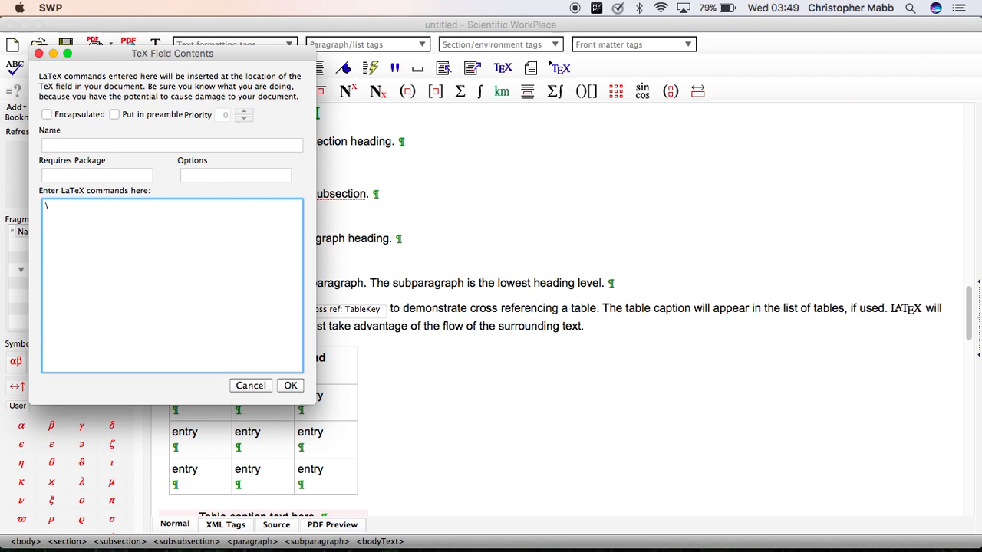
pyautogui.write('end{')
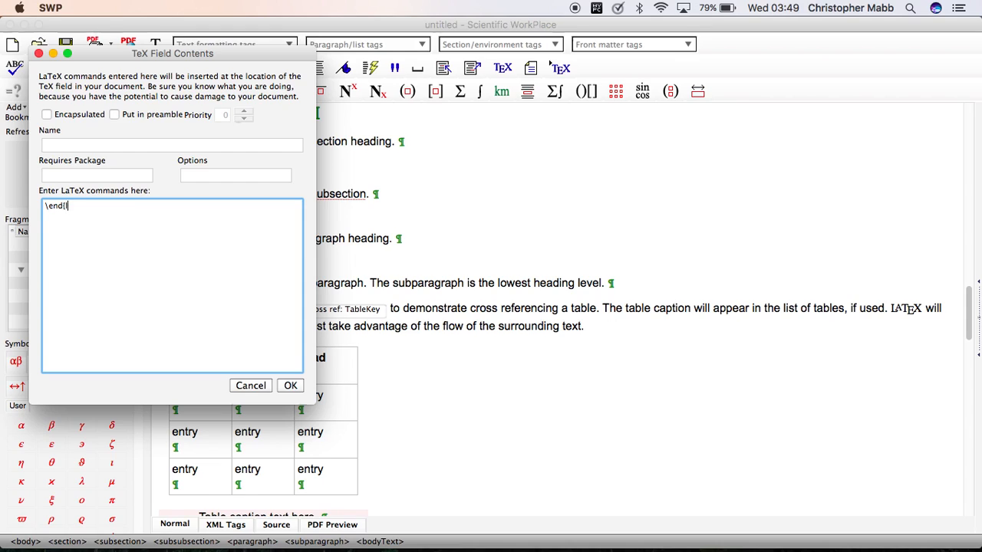
pyautogui.write('{landscpae')
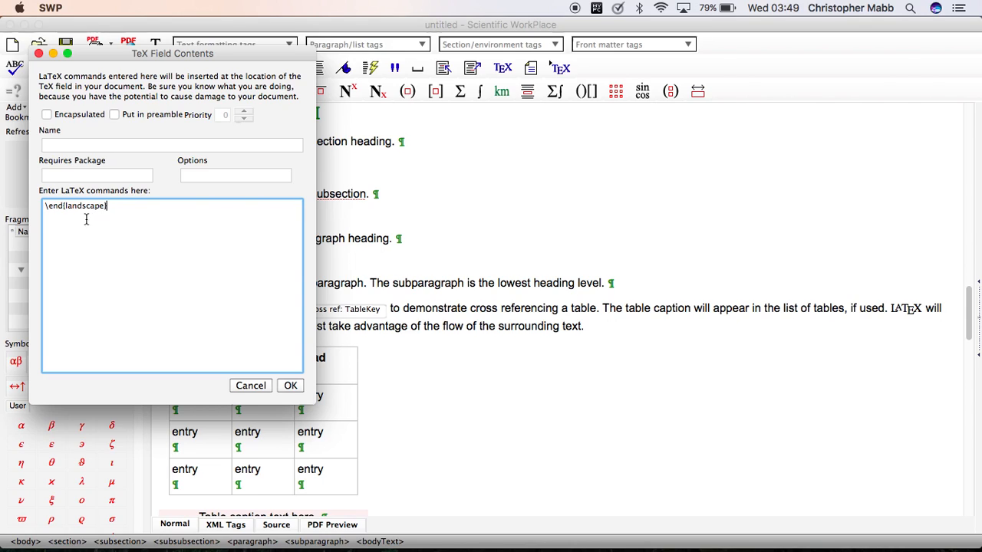
# Name the field Portrait and insert it after the subparagraph sentence
pyautogui.click(96, 175)
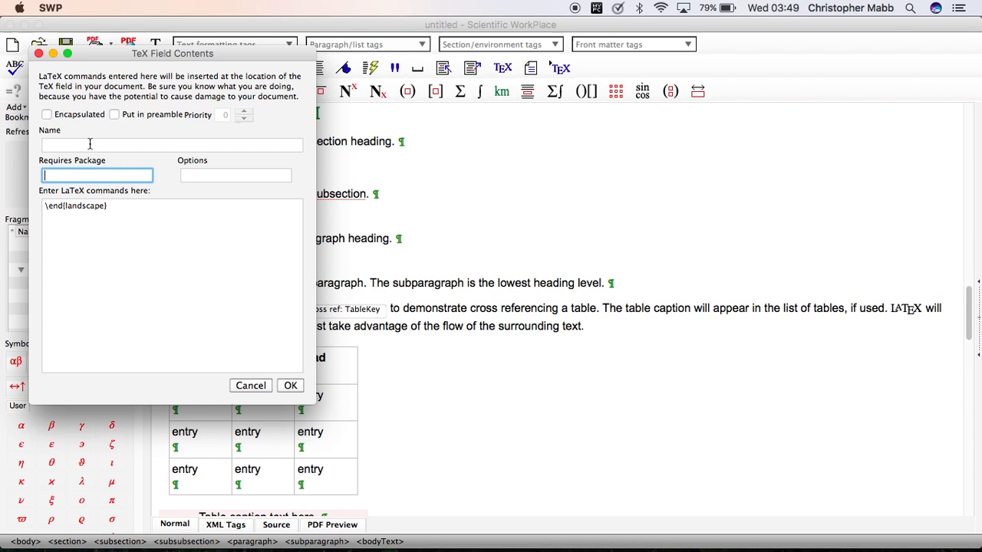
pyautogui.write('Portr')
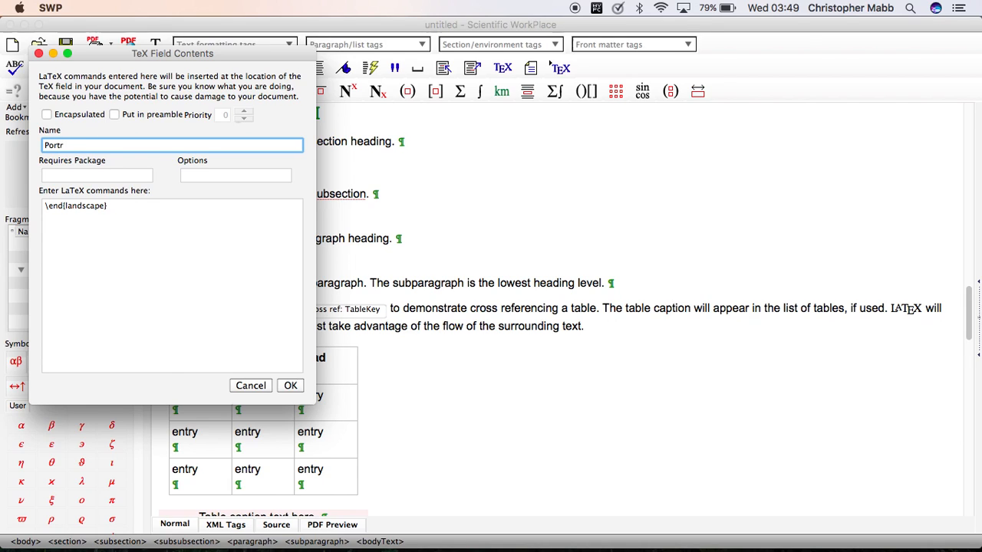
pyautogui.write('ait')
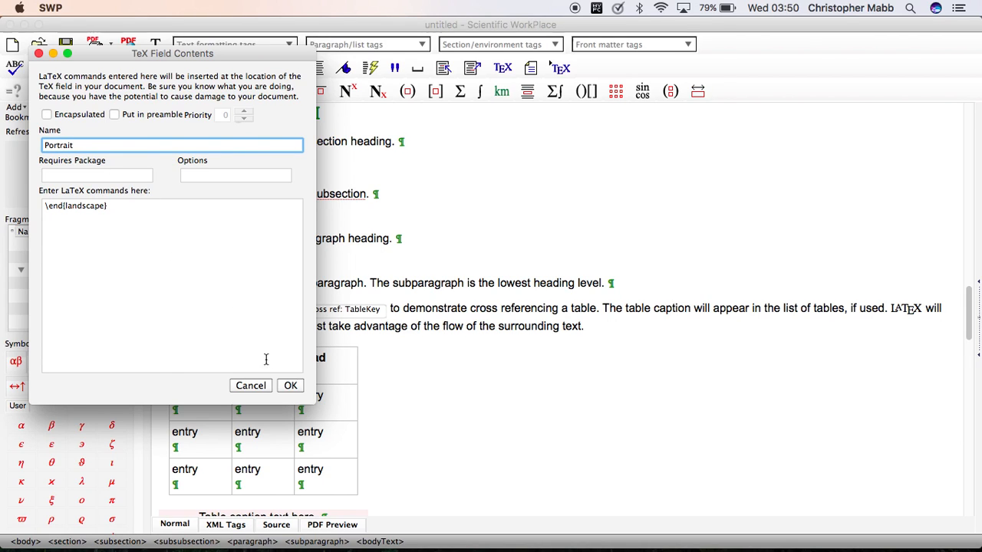
pyautogui.click(290, 385)
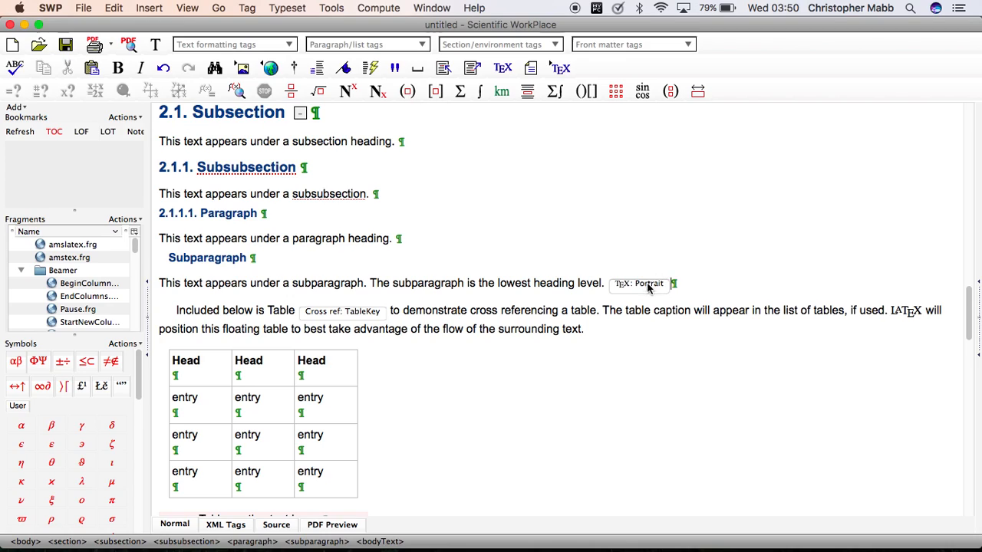
pyautogui.moveTo(648, 292)
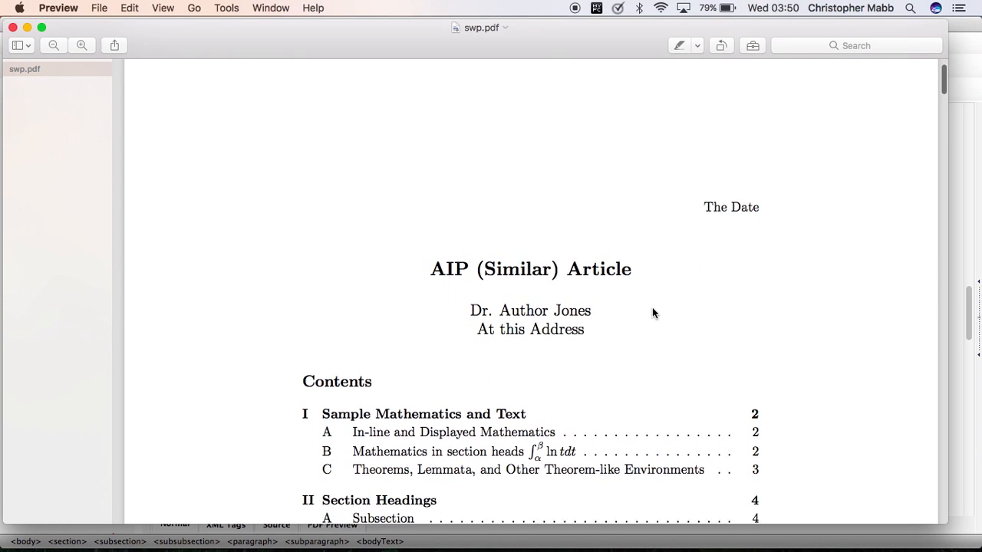
# Scroll through swp.pdf checking the middle pages are sideways and the Lists section is upright again
pyautogui.scroll(-3)
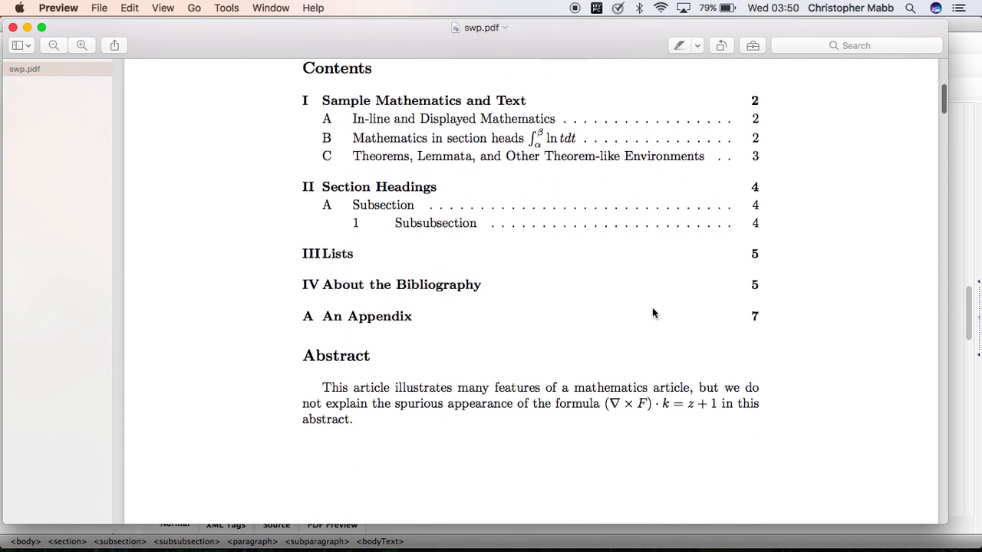
pyautogui.scroll(-3)
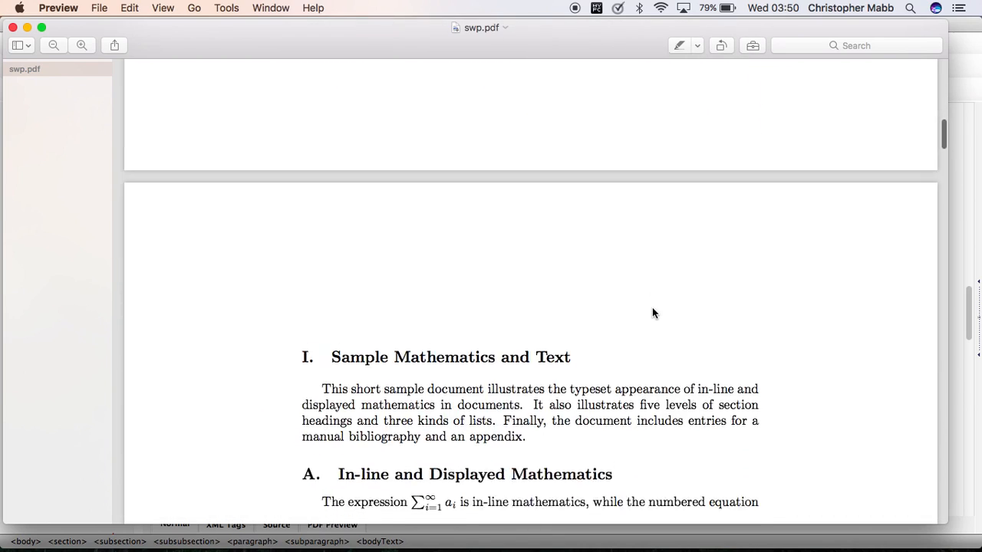
pyautogui.scroll(-3)
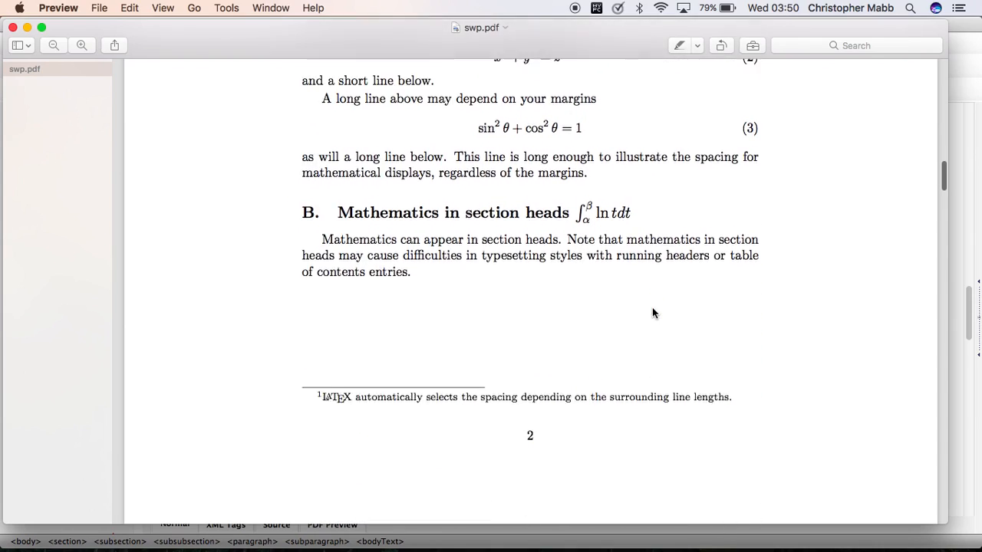
pyautogui.scroll(-3)
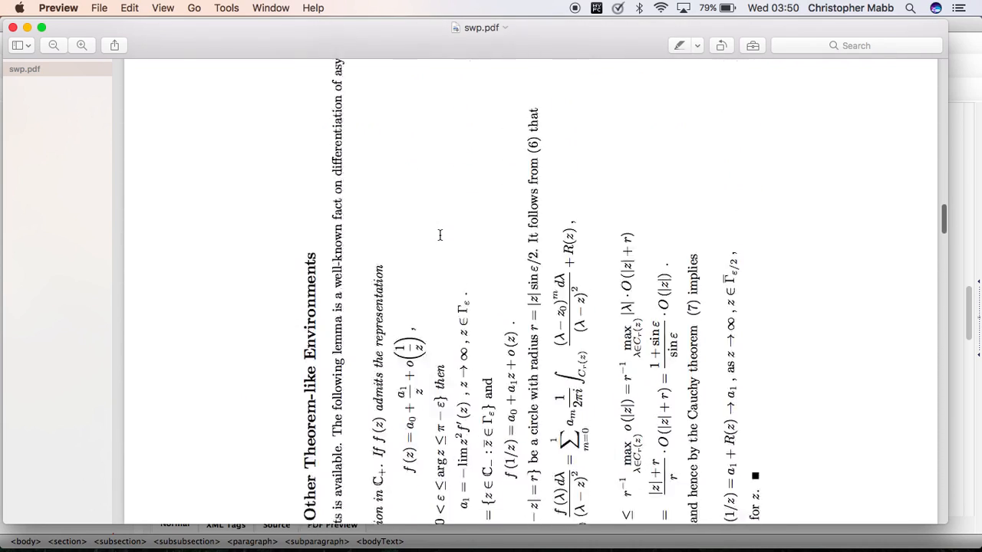
pyautogui.scroll(-3)
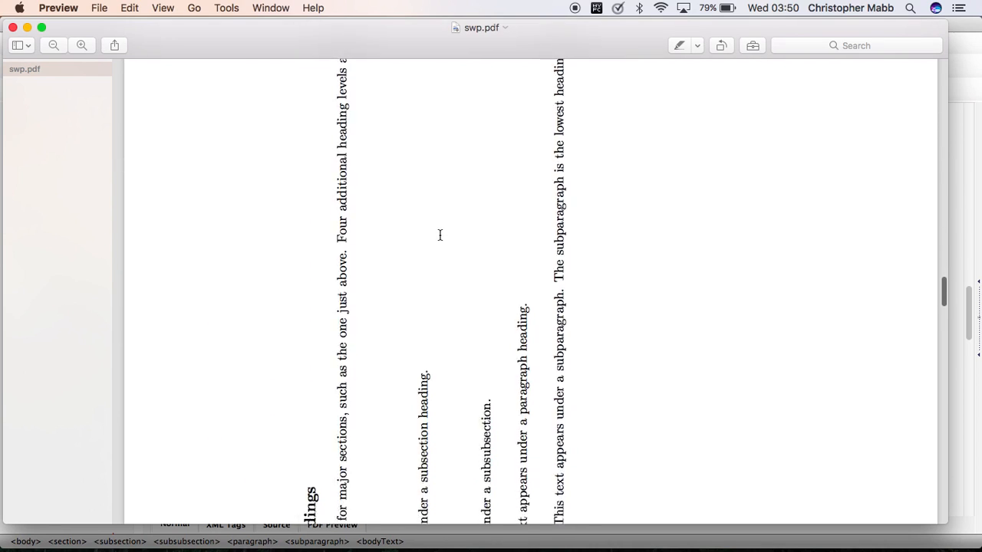
pyautogui.scroll(-3)
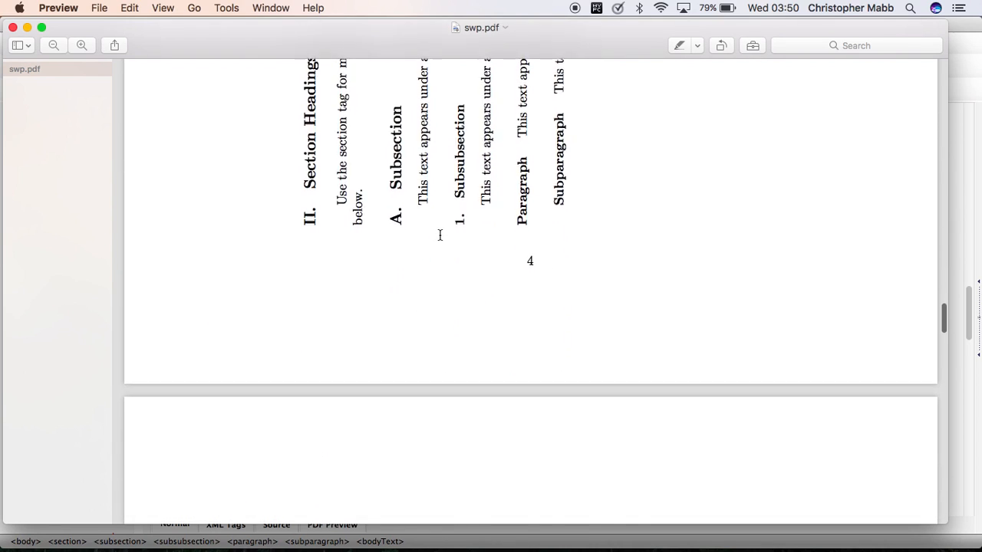
pyautogui.scroll(-3)
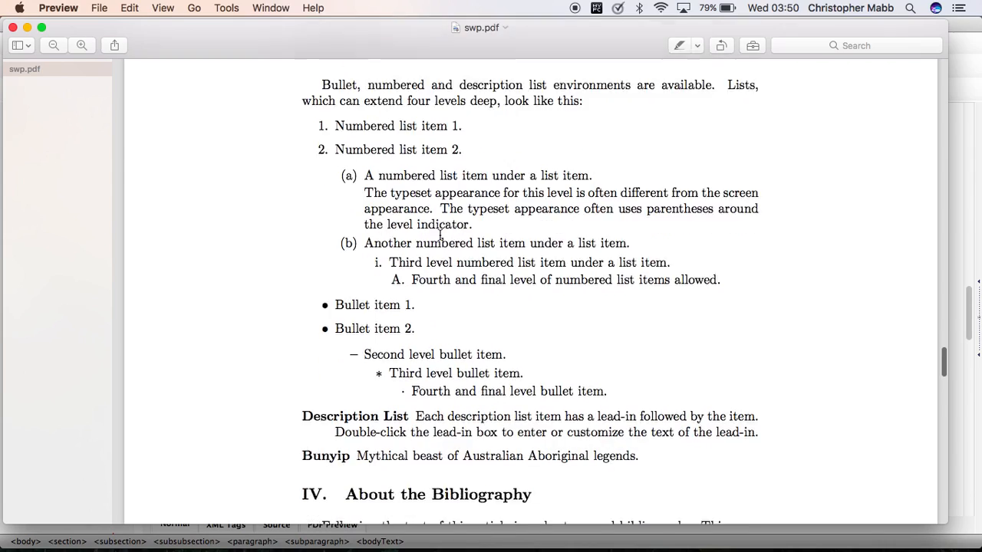
pyautogui.scroll(3)
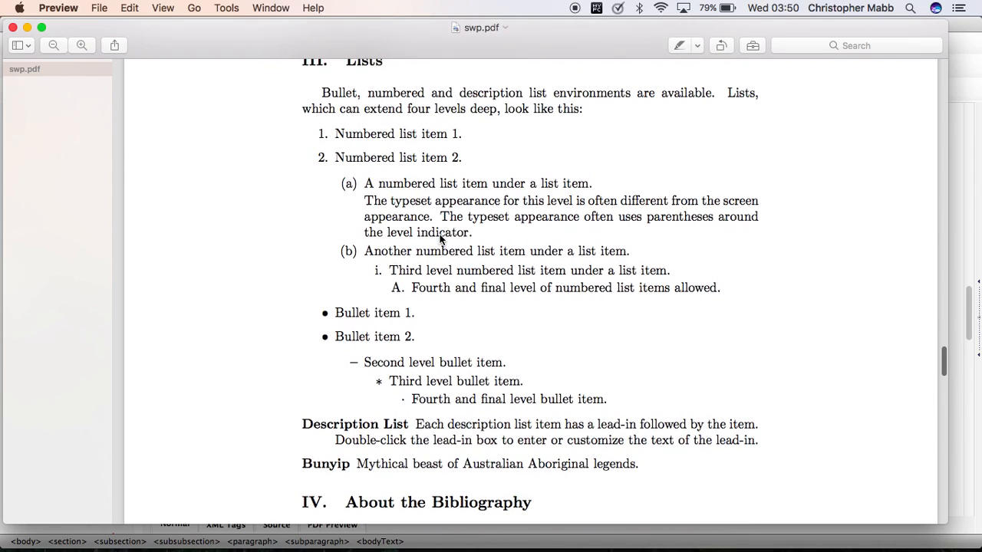